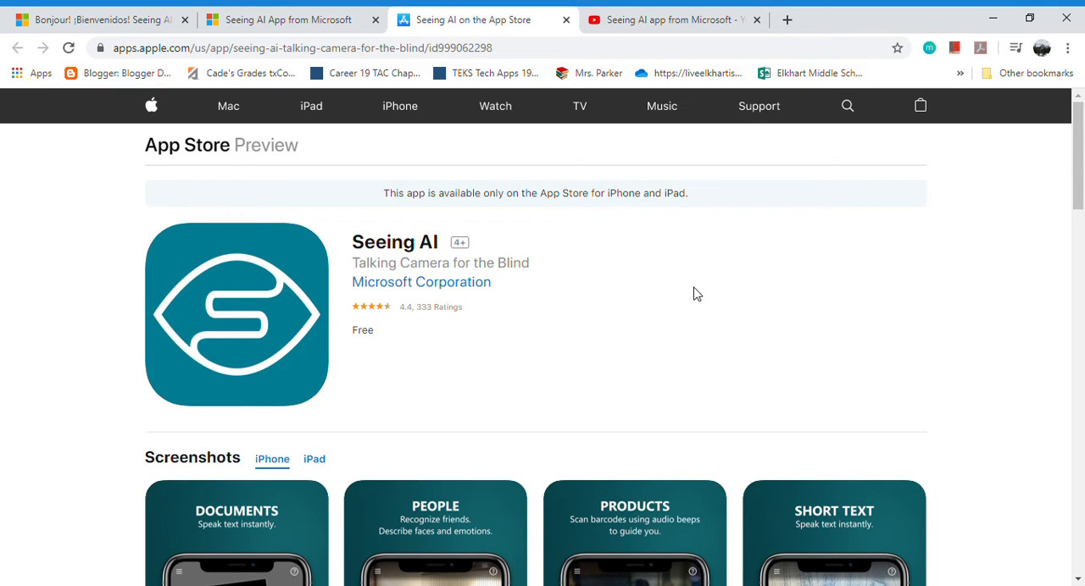
mouse_move(694, 291)
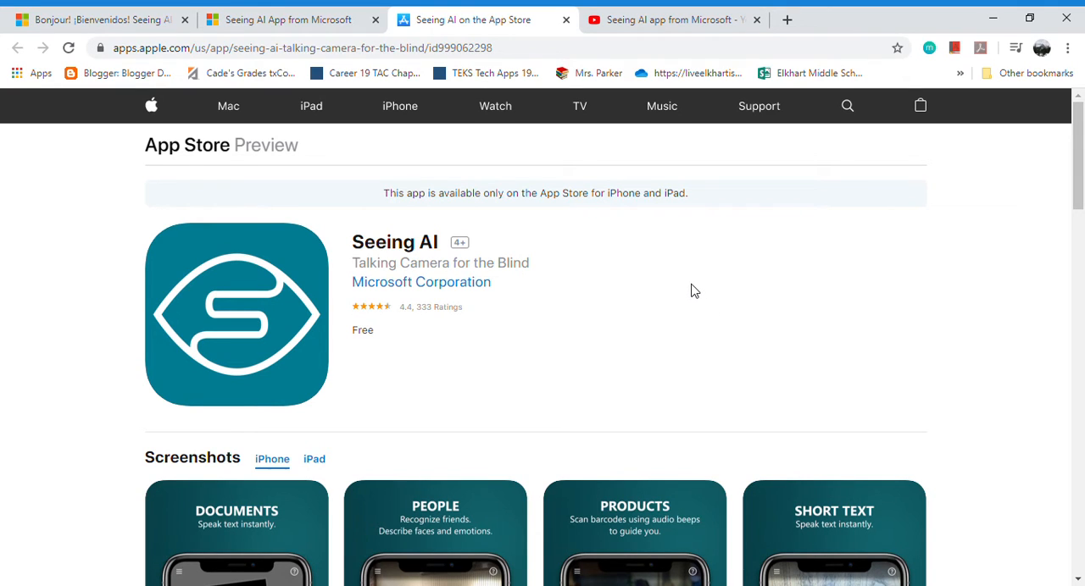
mouse_move(595, 267)
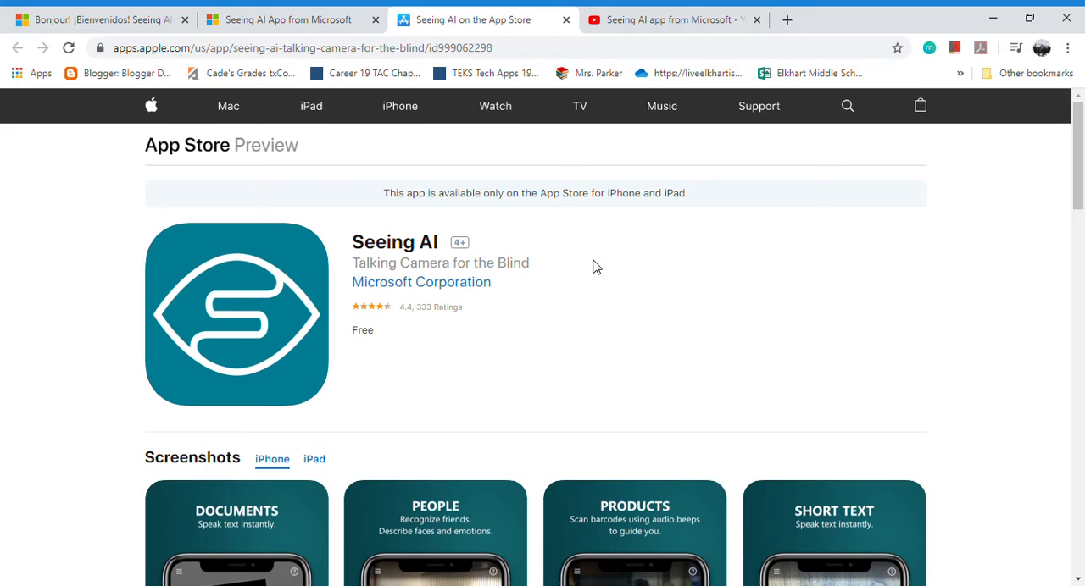
mouse_move(605, 255)
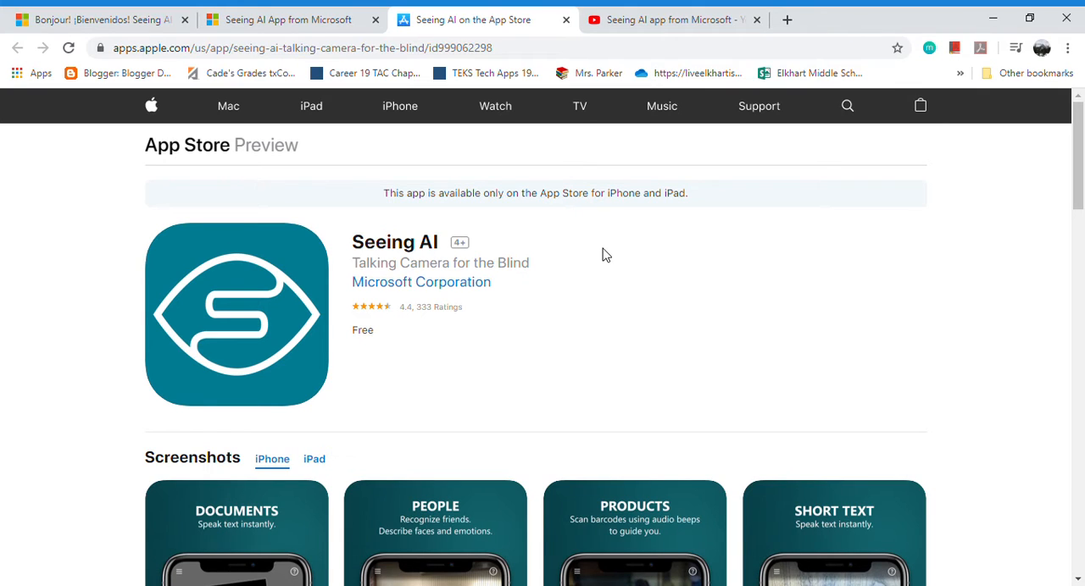
mouse_move(609, 296)
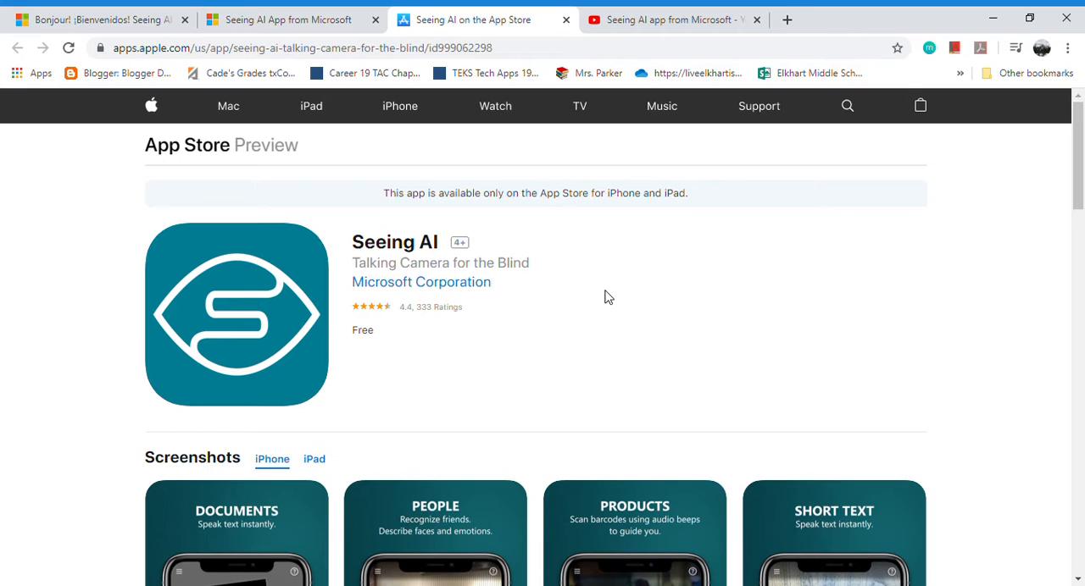
mouse_move(605, 298)
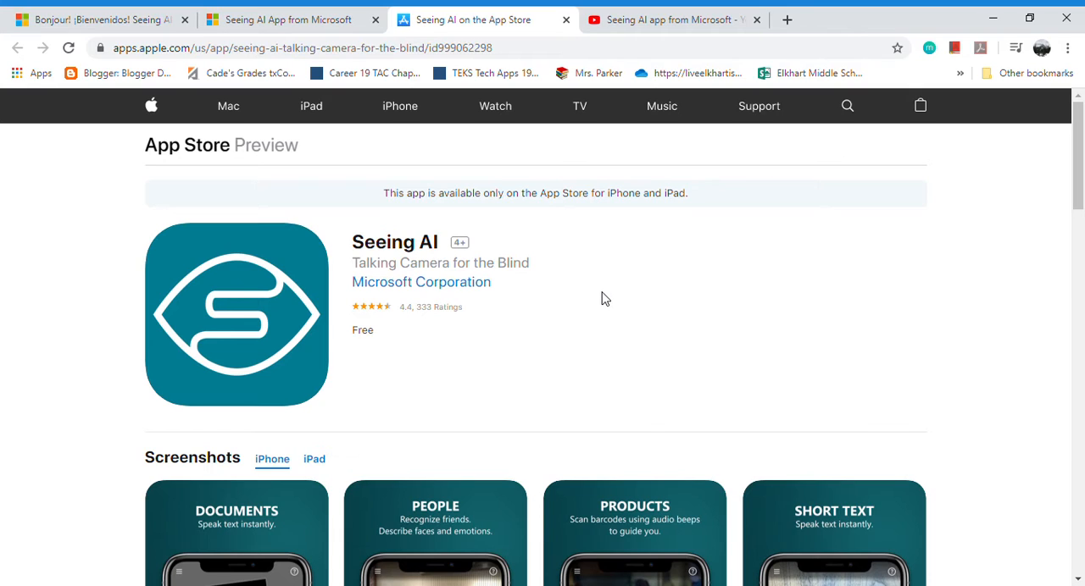
mouse_move(630, 302)
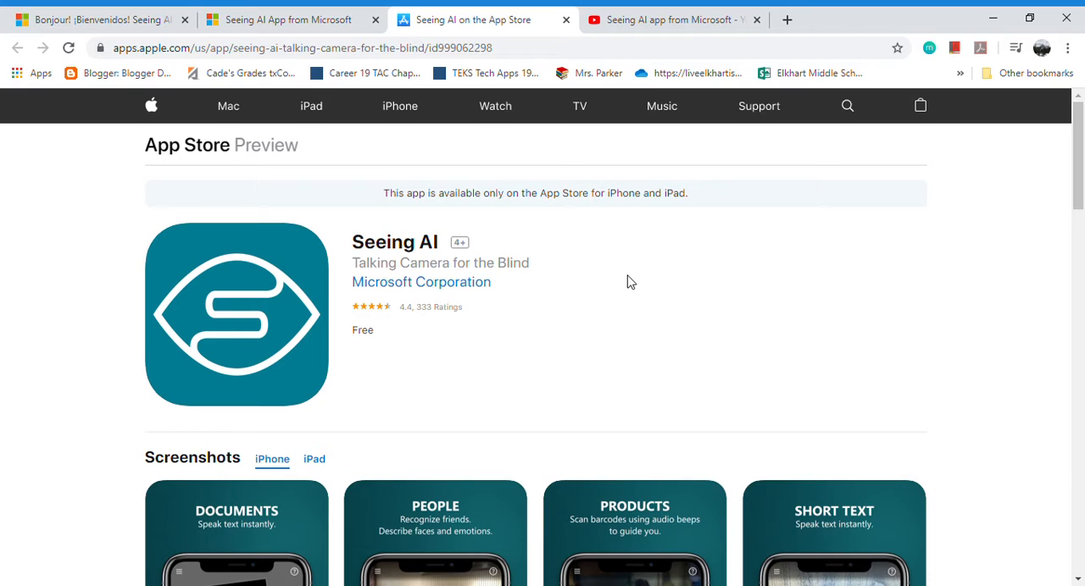
mouse_move(633, 280)
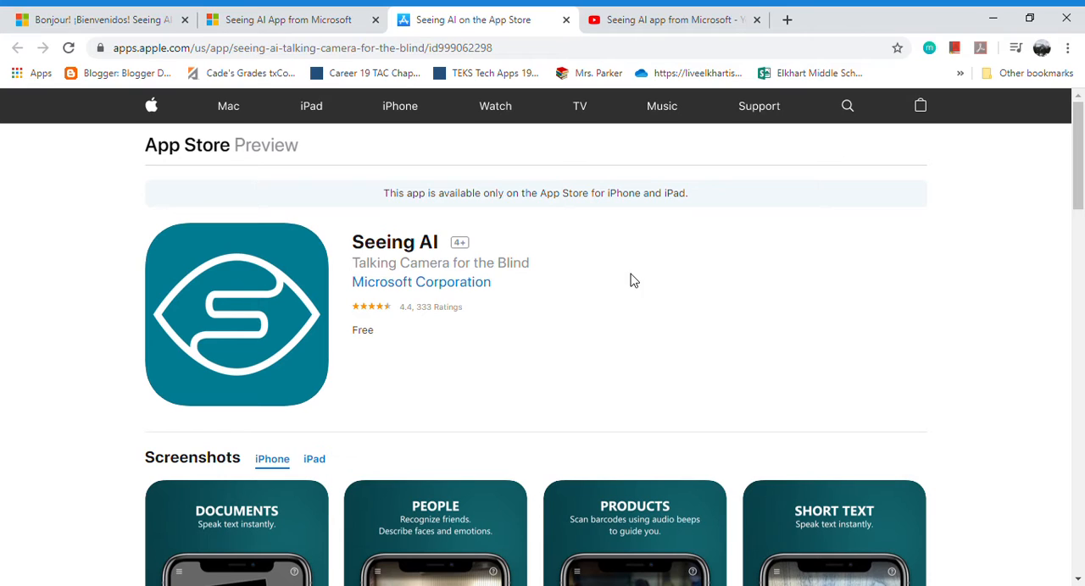
mouse_move(637, 283)
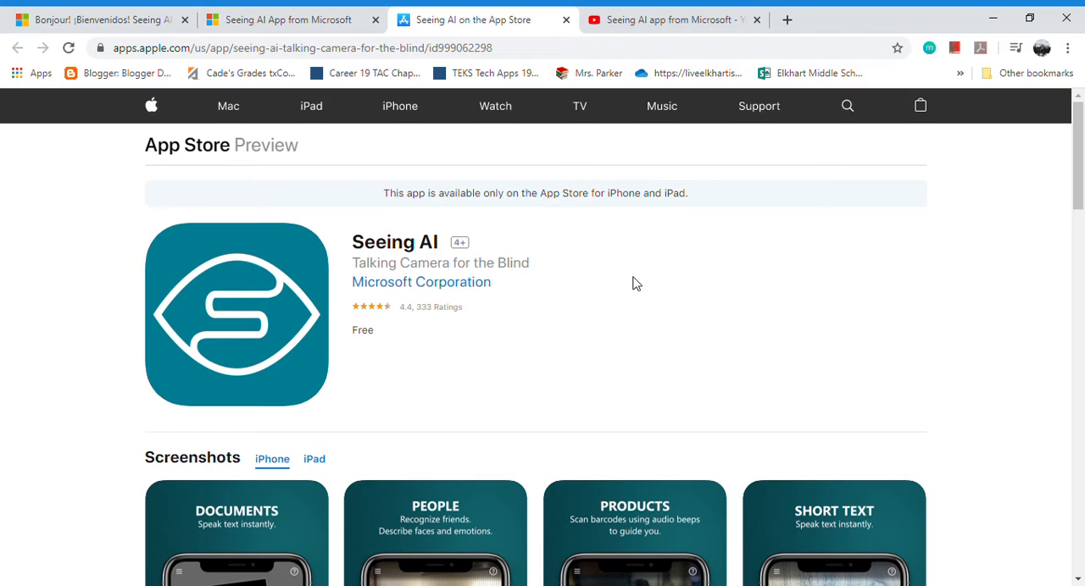
- Switch to the YouTube tab and let 'Seeing AI app from Microsoft' play to 1:28 of 1:32
scroll("down", 3)
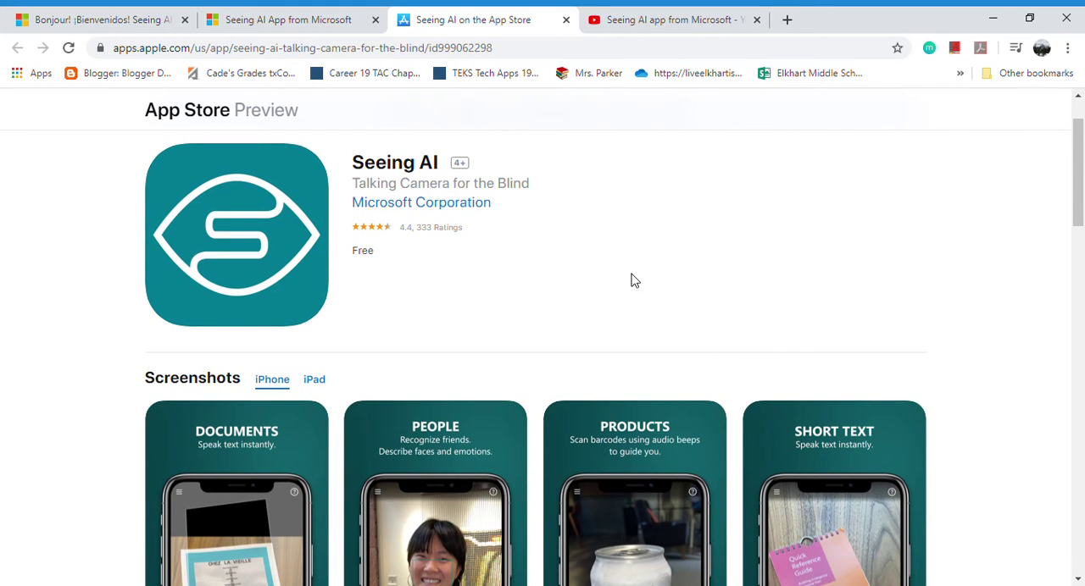
scroll("down", 3)
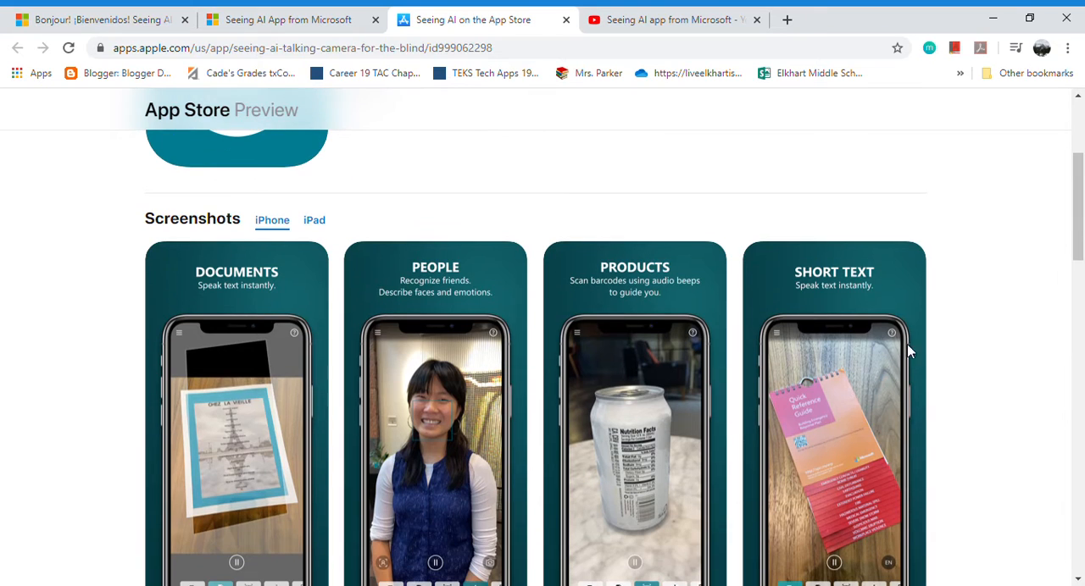
mouse_move(1005, 432)
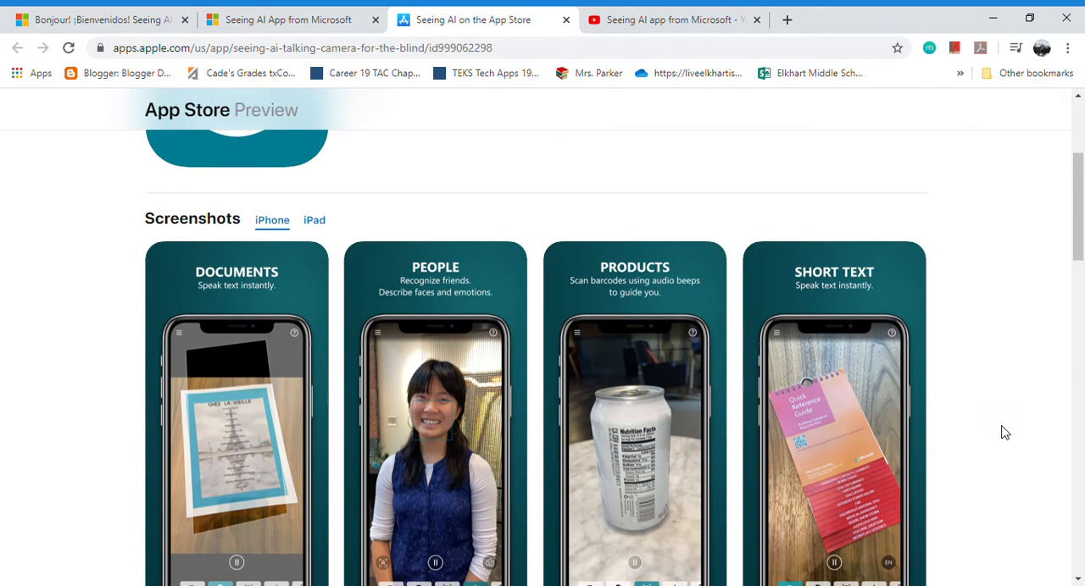
scroll("down", 3)
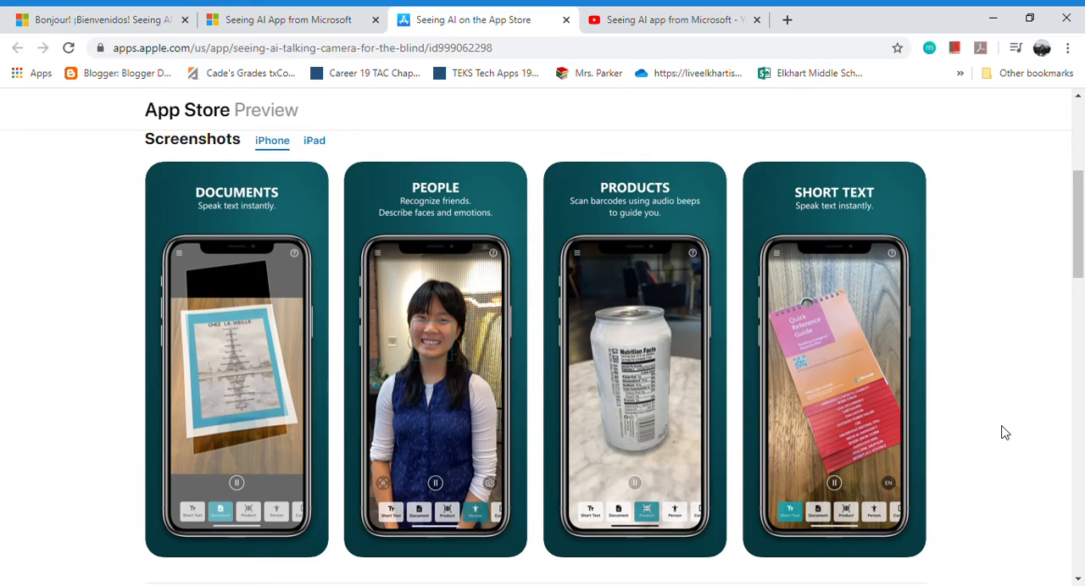
mouse_move(1009, 429)
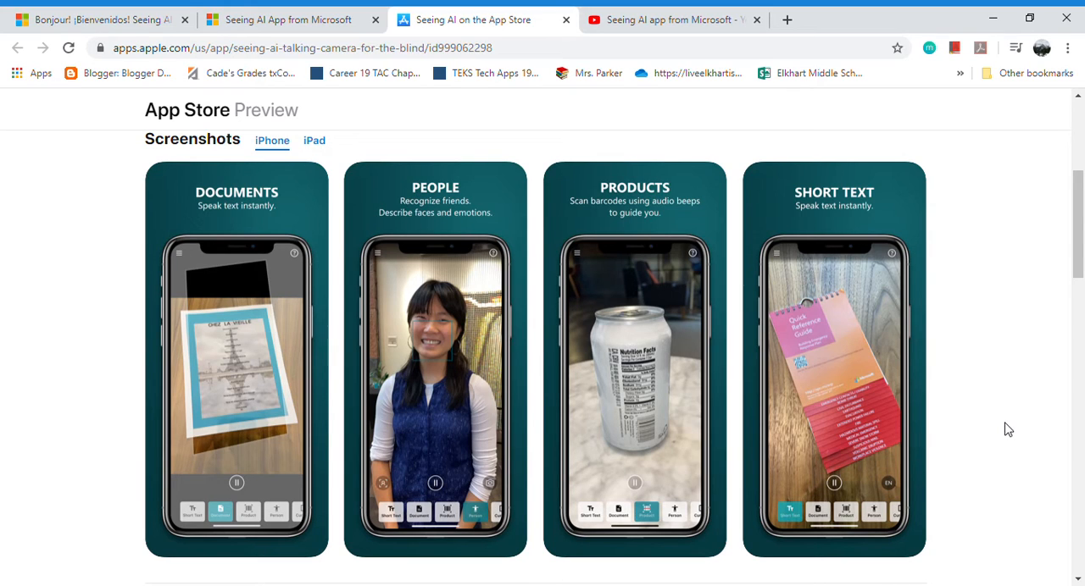
mouse_move(1030, 432)
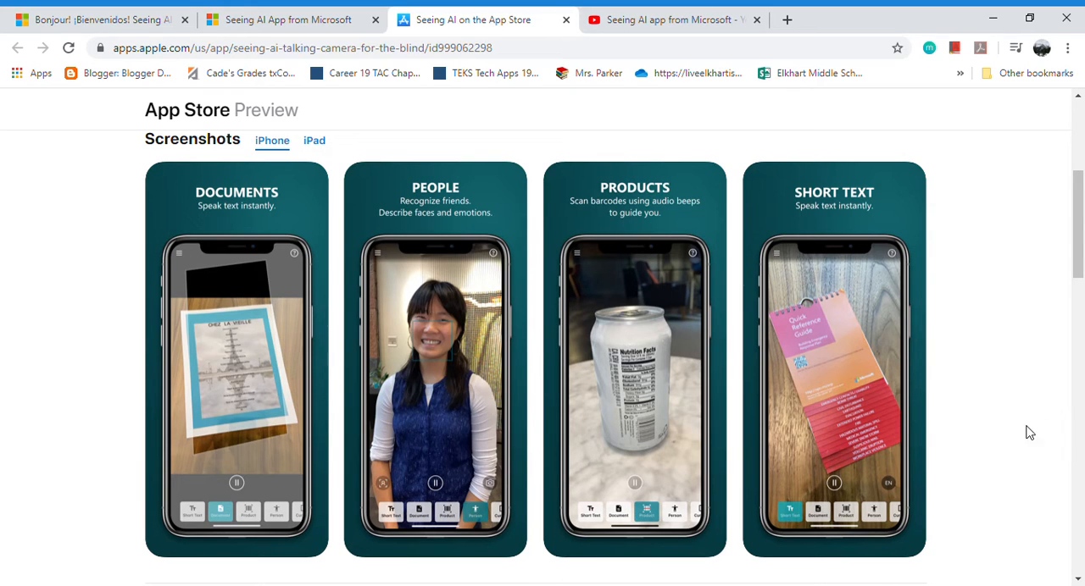
mouse_move(1040, 427)
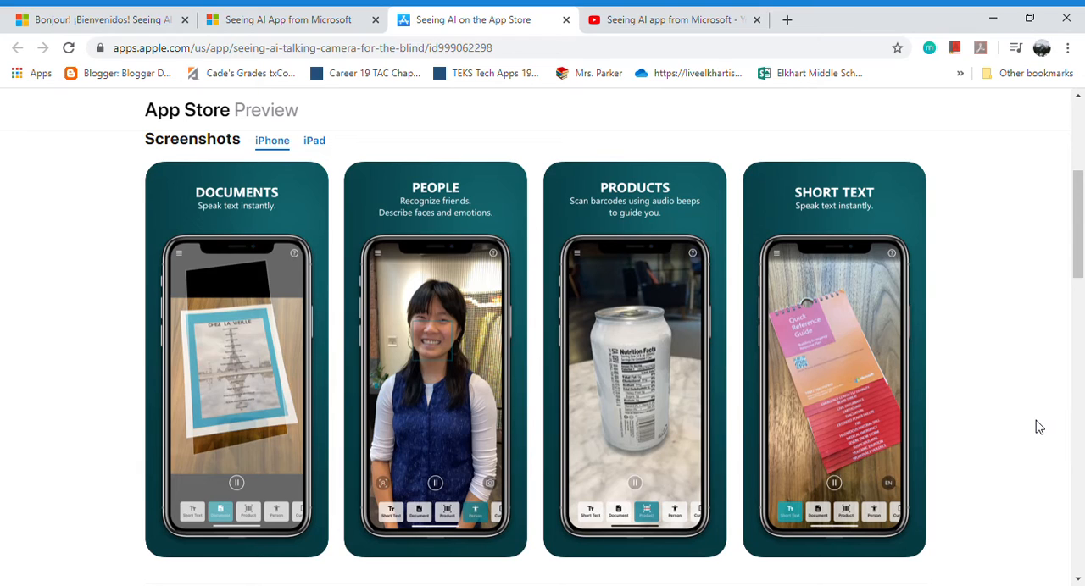
mouse_move(1049, 408)
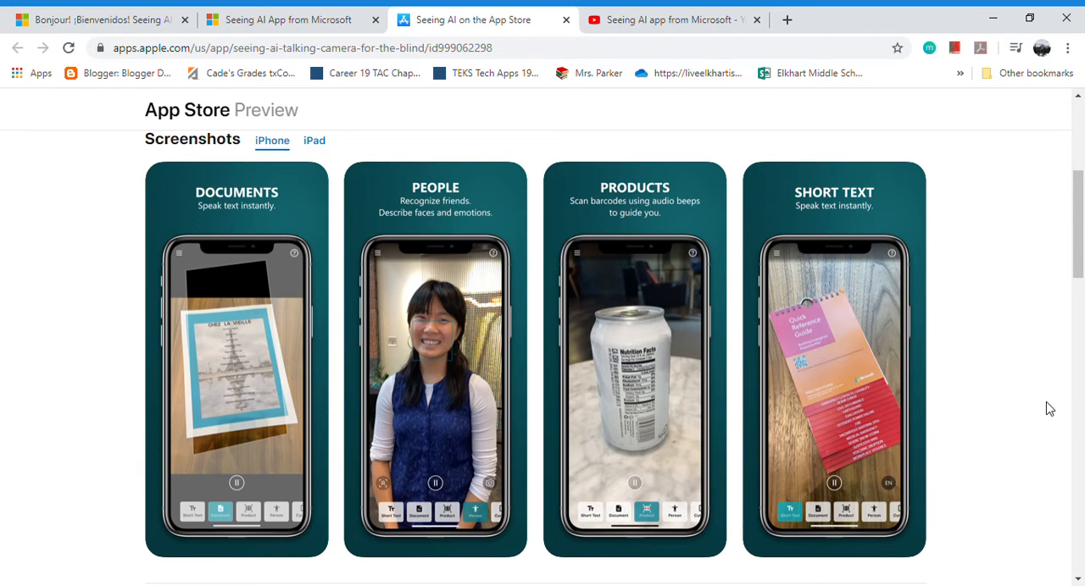
mouse_move(1065, 414)
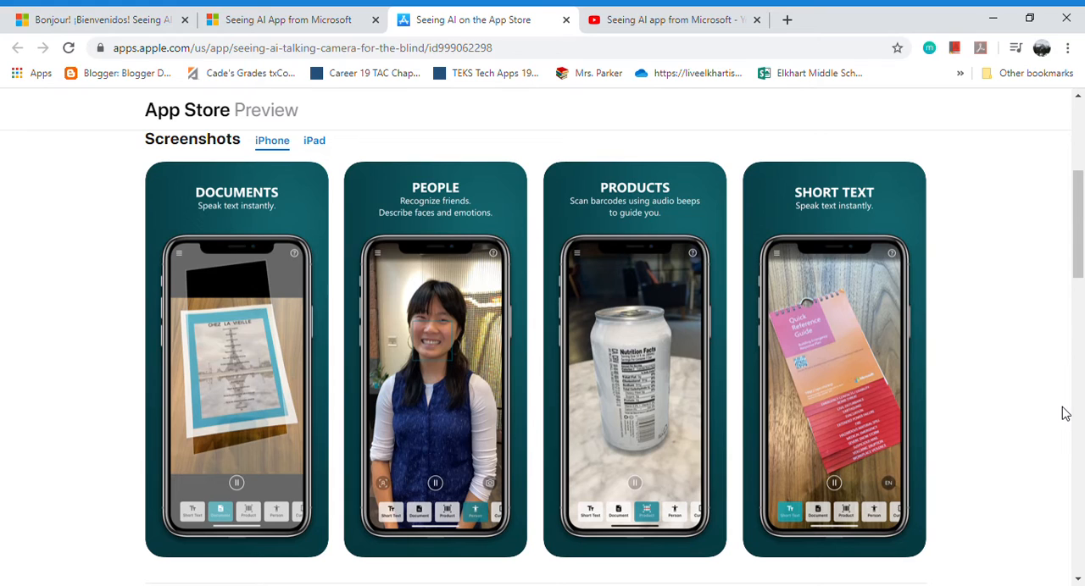
mouse_move(1051, 415)
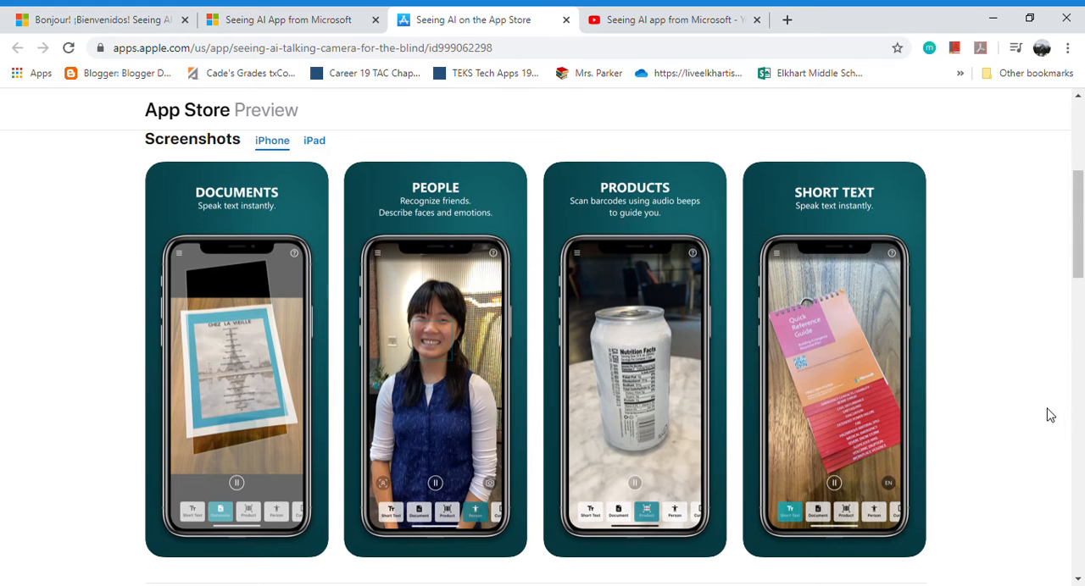
mouse_move(1043, 415)
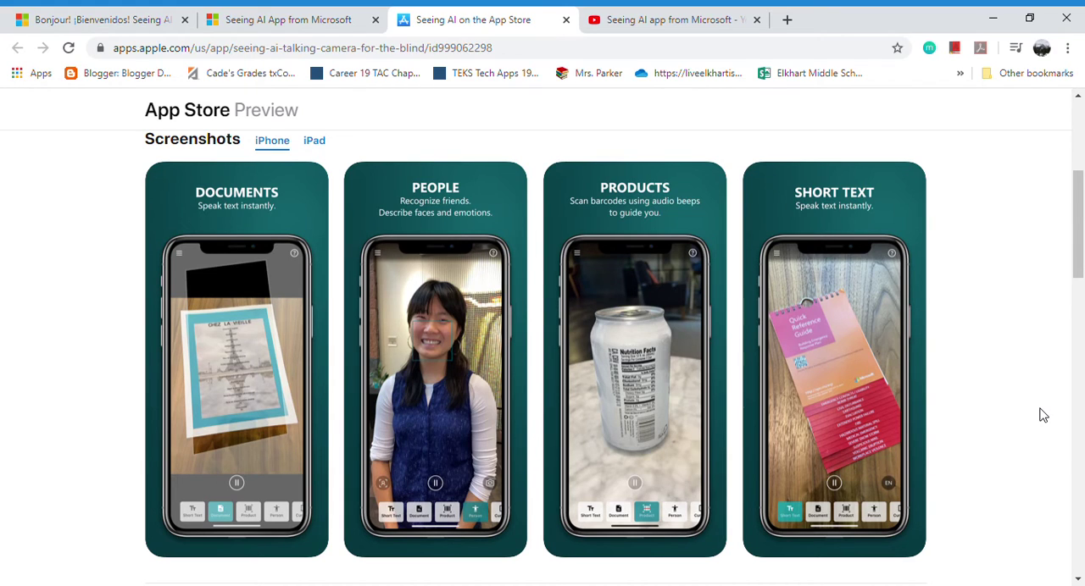
scroll("down", 3)
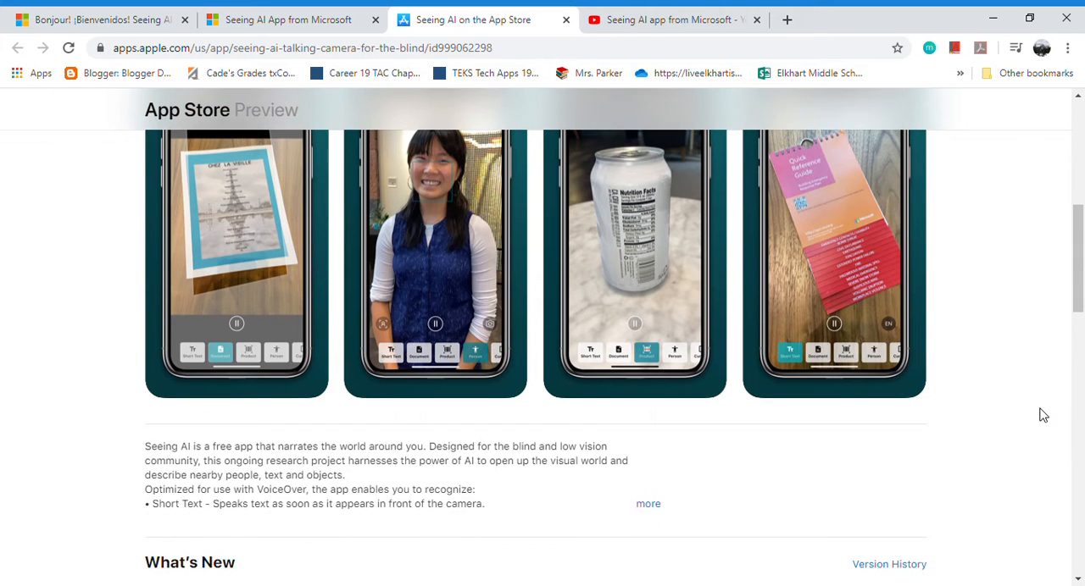
scroll("up", 3)
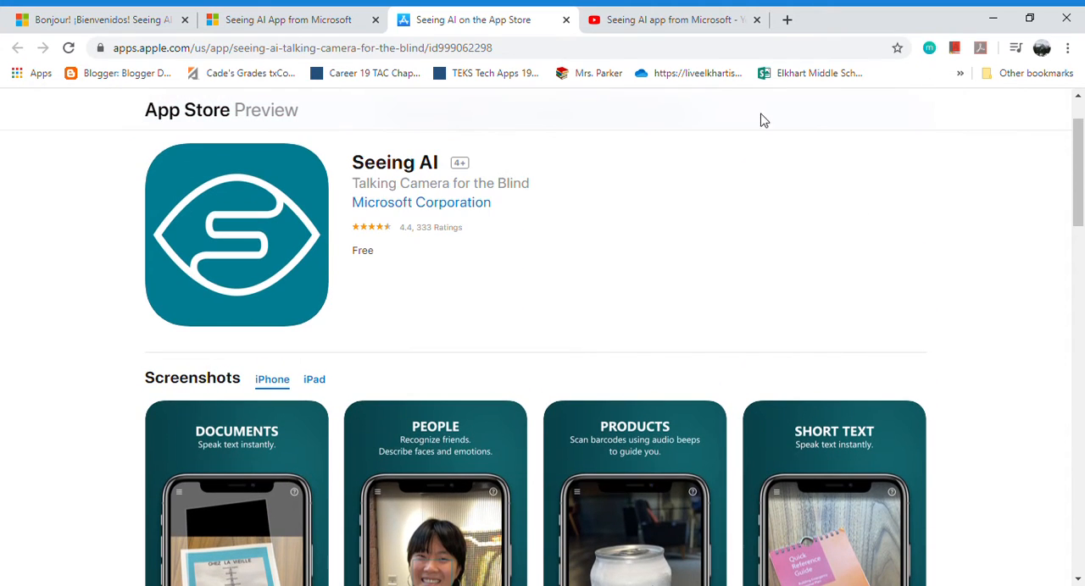
left_click(670, 20)
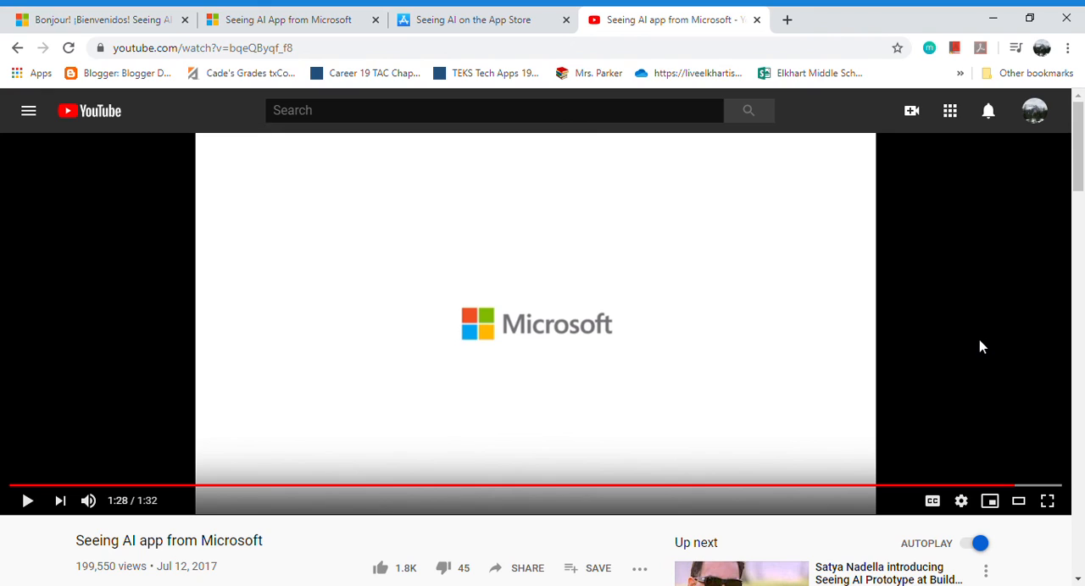
mouse_move(1010, 297)
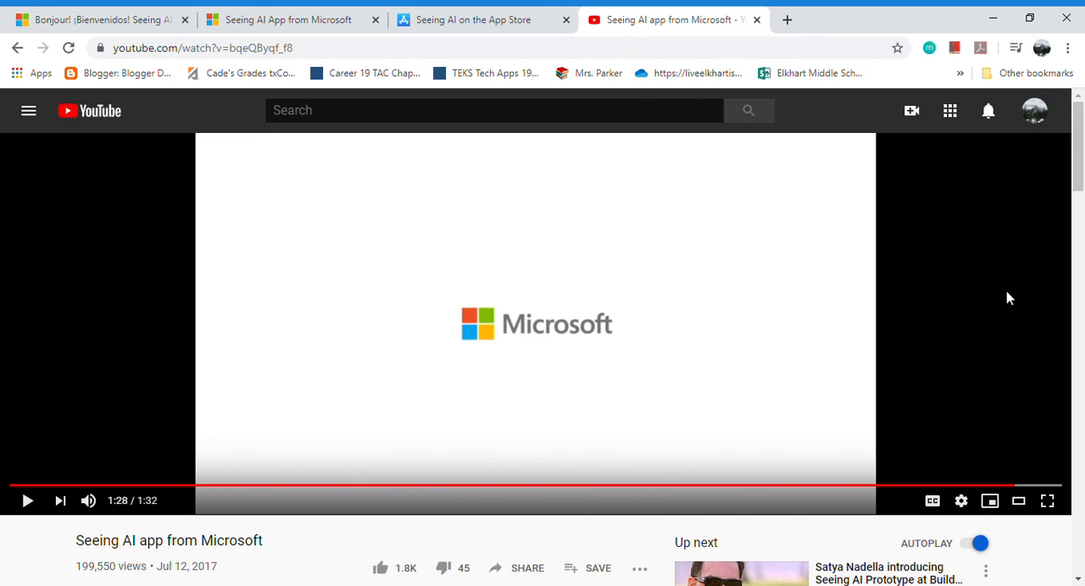
mouse_move(1004, 291)
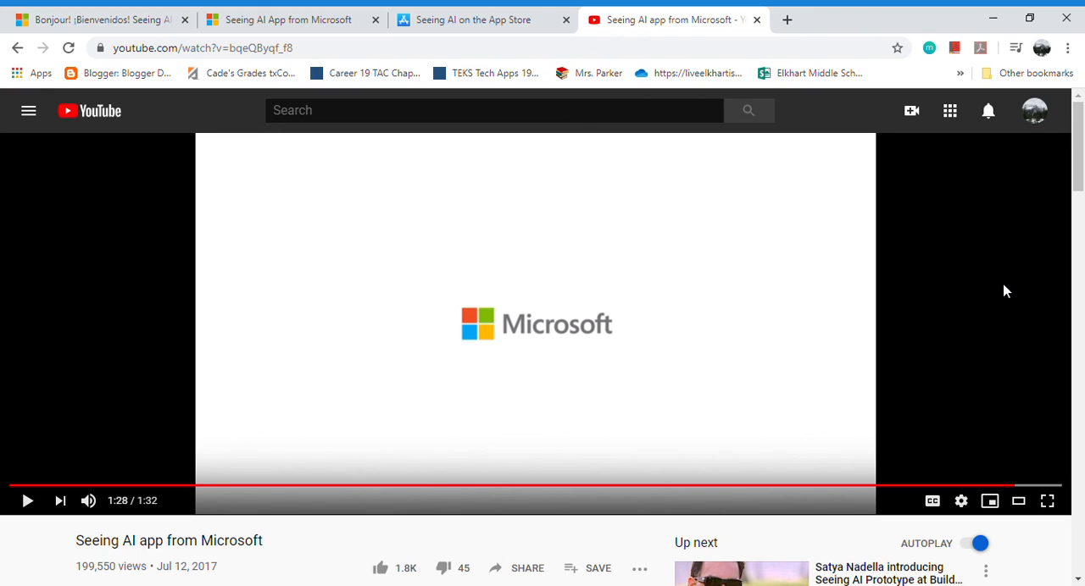
mouse_move(1007, 120)
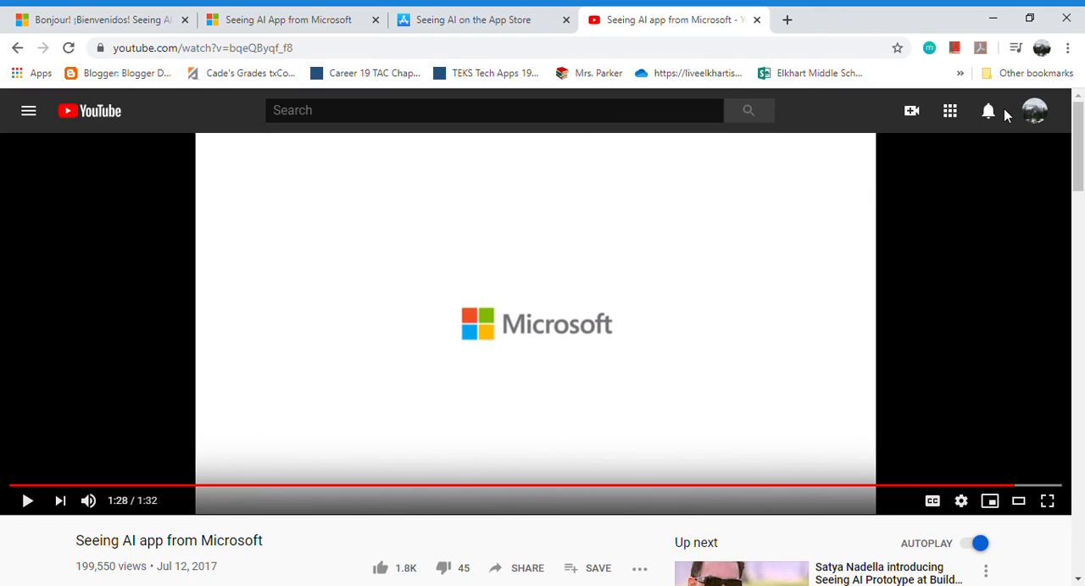